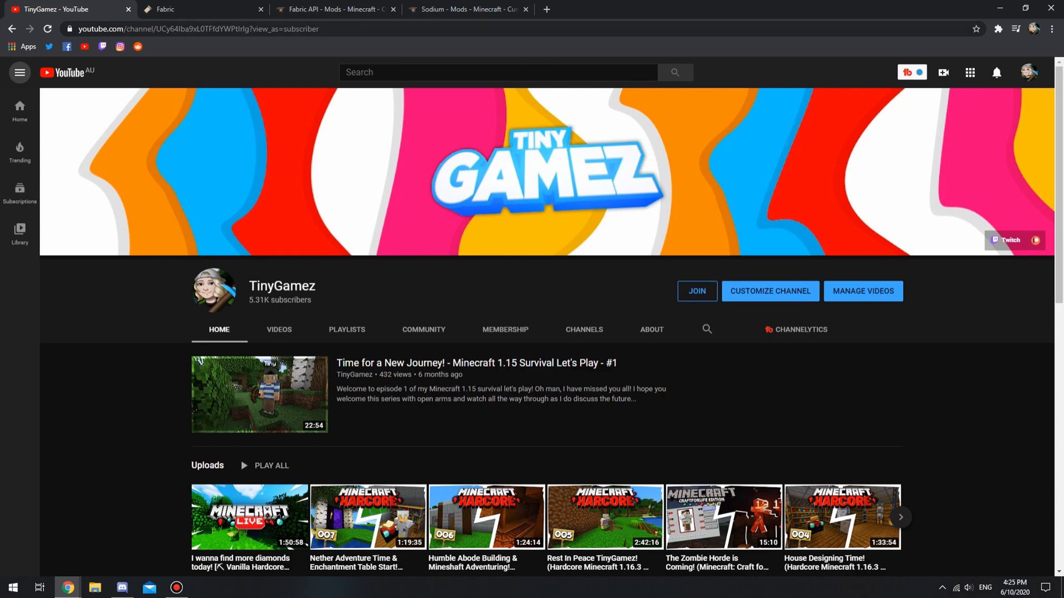
Download the Universal/JAR Fabric installer from the Fabric download page
left_click(197, 9)
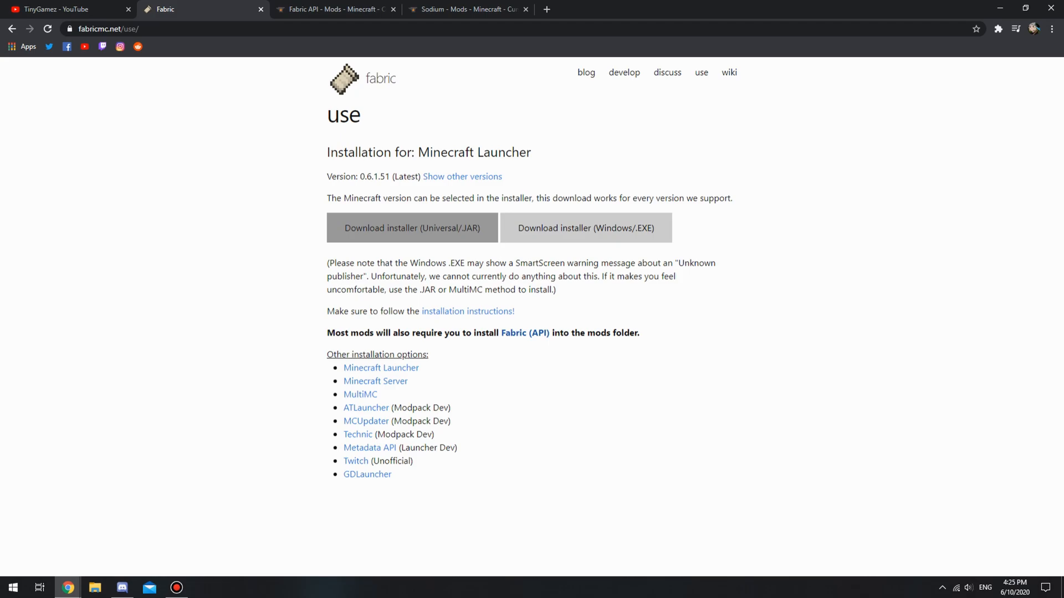
mouse_move(410, 227)
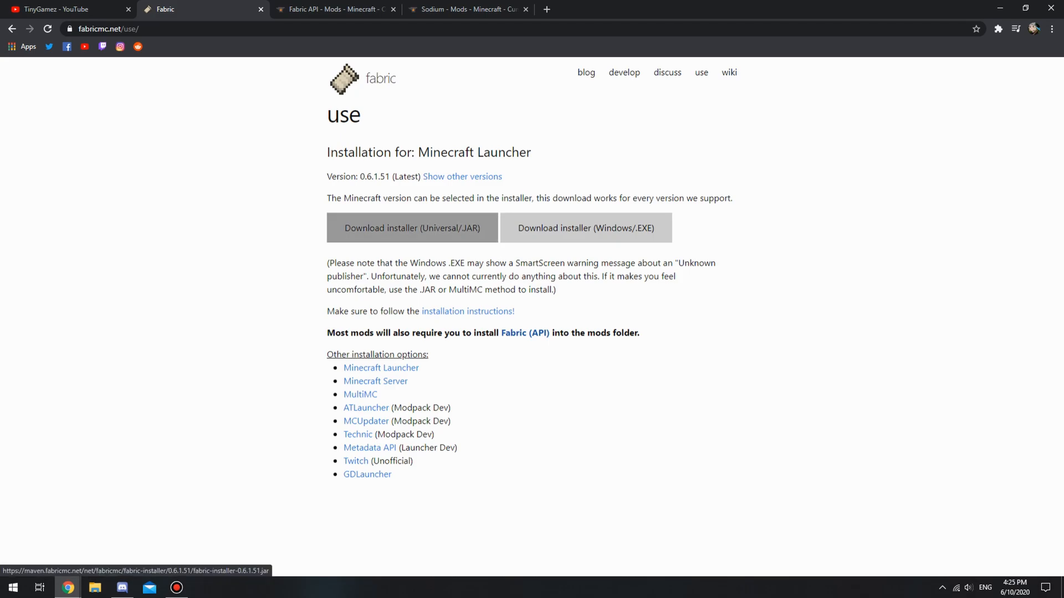
left_click(411, 229)
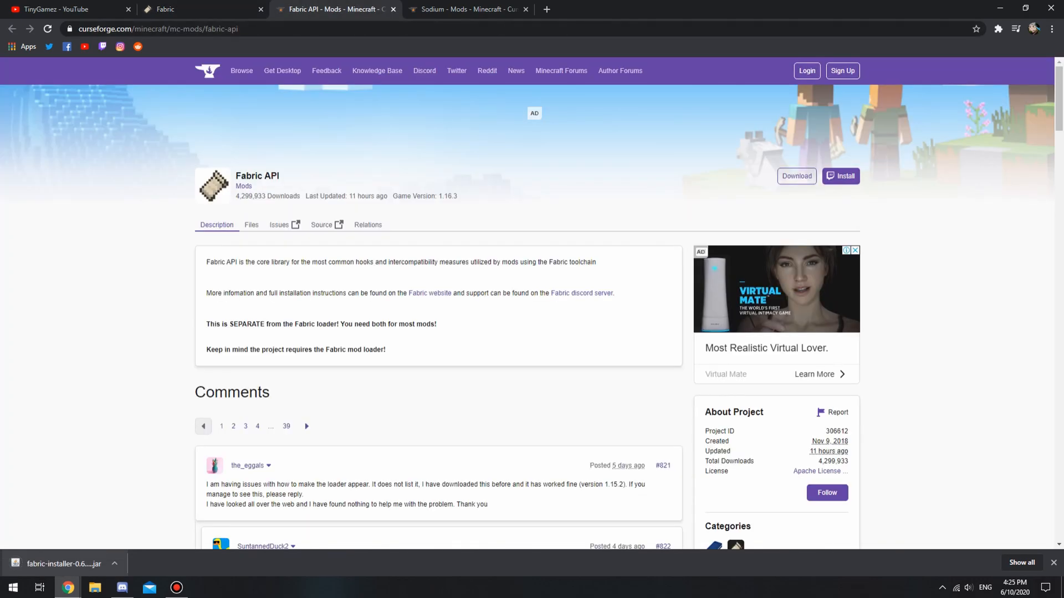
mouse_move(796, 176)
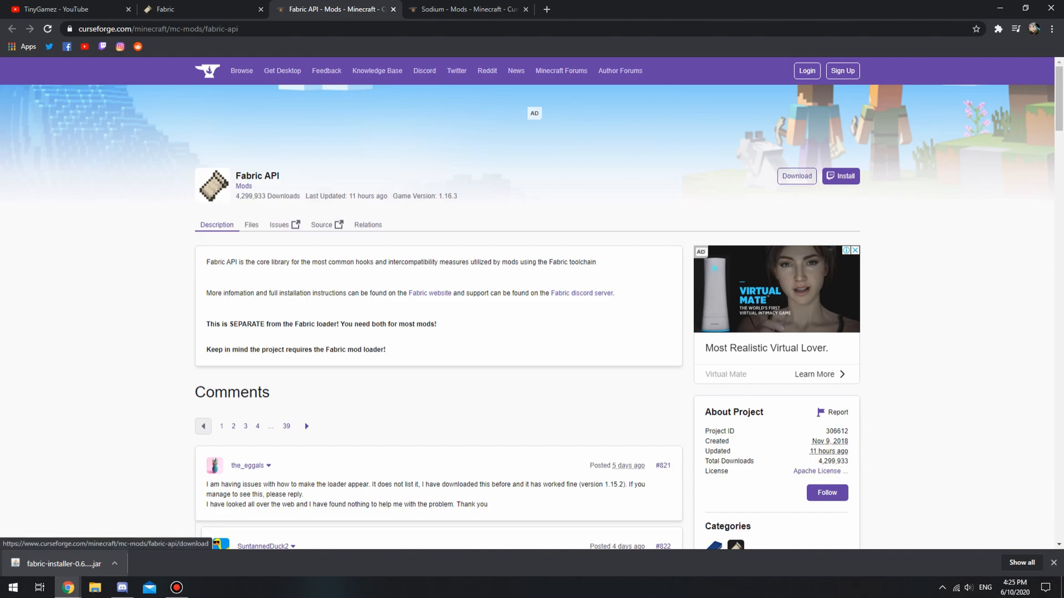
Start the Fabric API download on CurseForge and move to the Sodium mod page
left_click(796, 176)
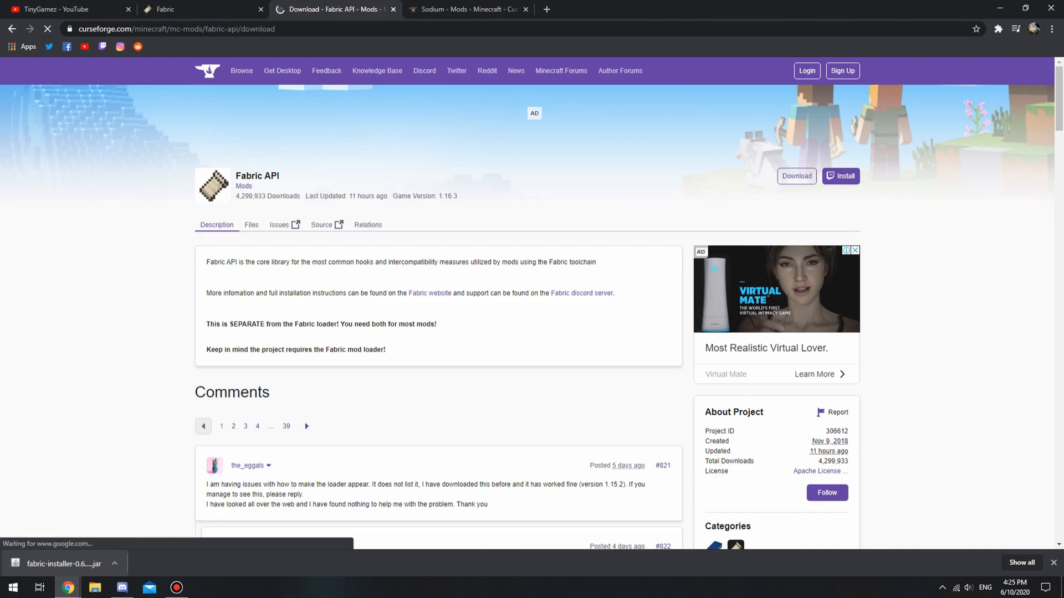
left_click(467, 8)
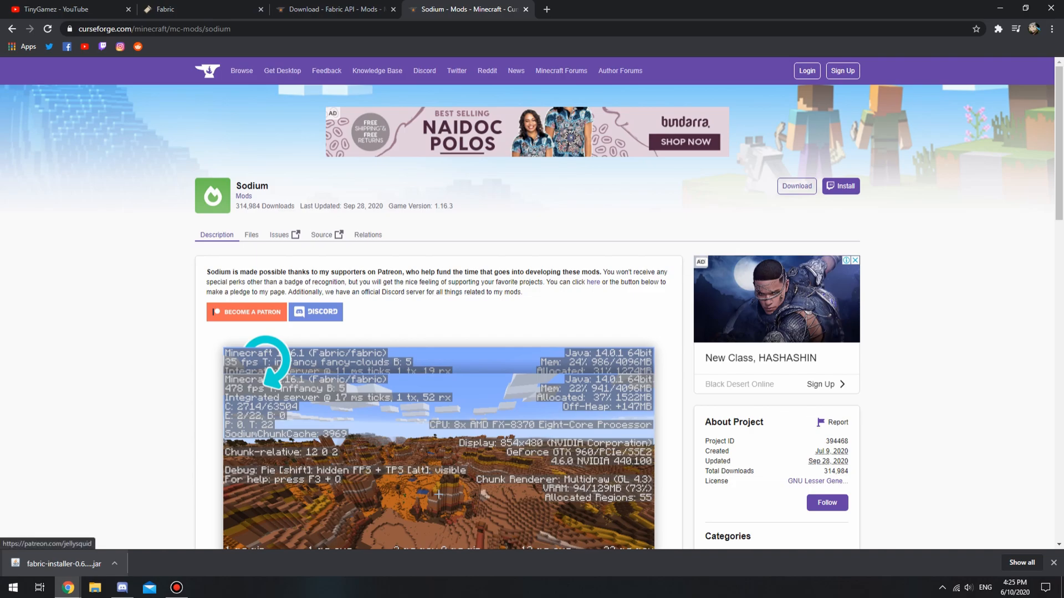
Download Sodium from CurseForge so it lands in Downloads with Fabric API and the installer
scroll("down", 3)
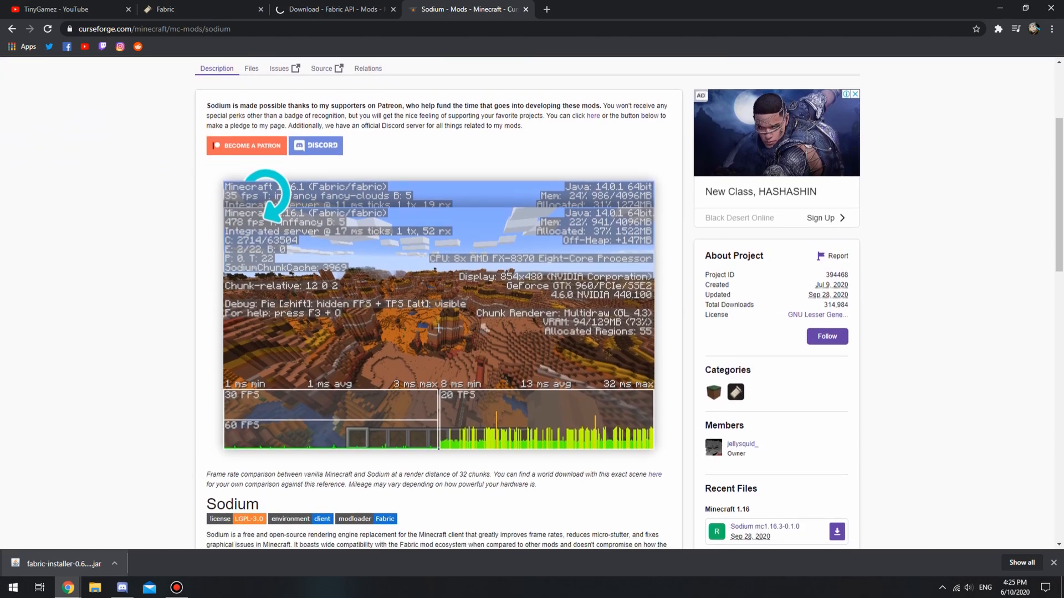
scroll("down", 3)
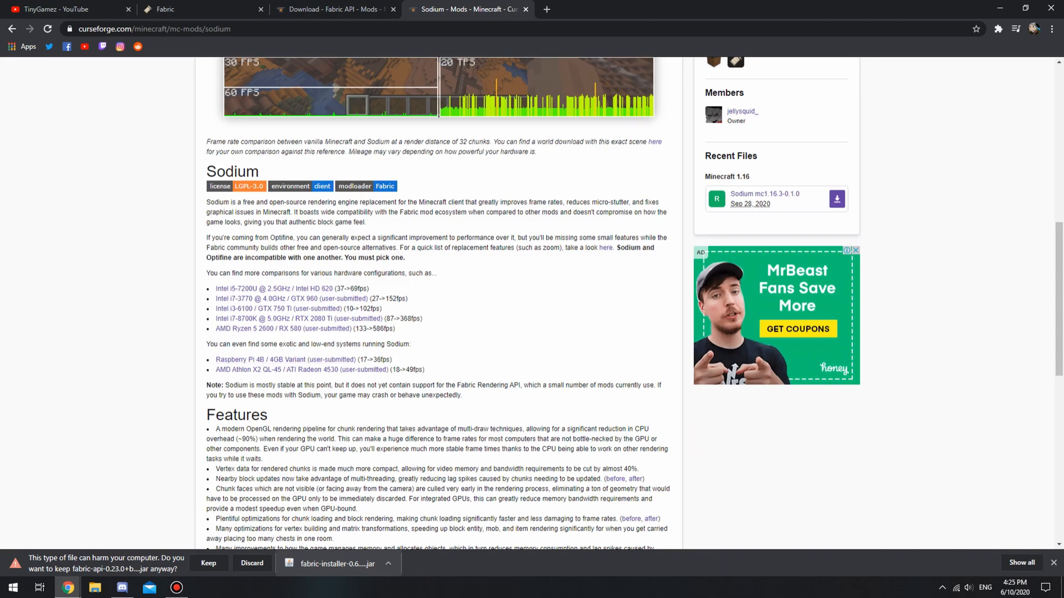
scroll("up", 3)
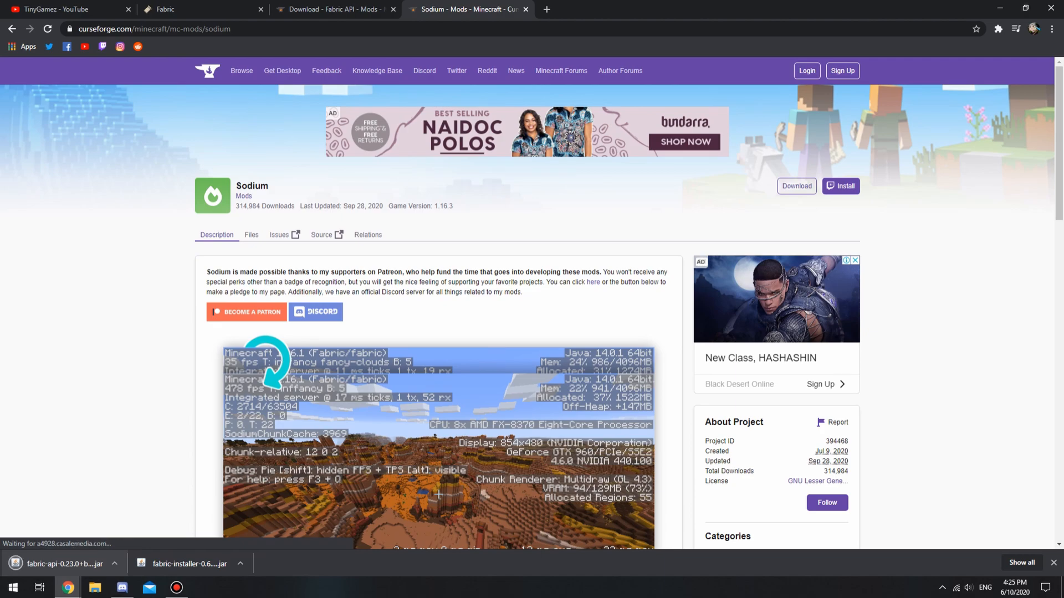
left_click(796, 186)
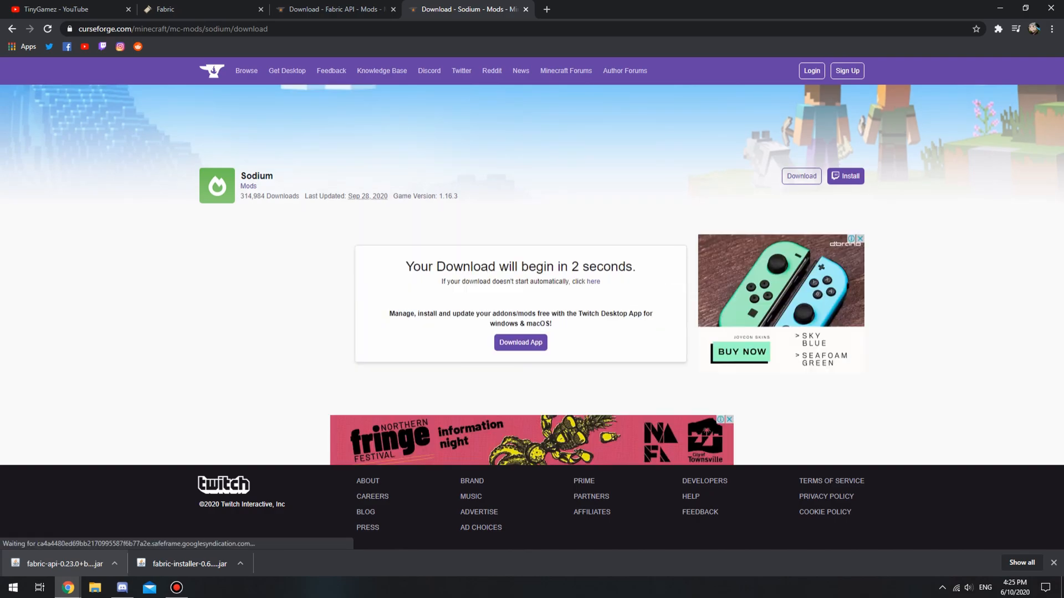
left_click(95, 587)
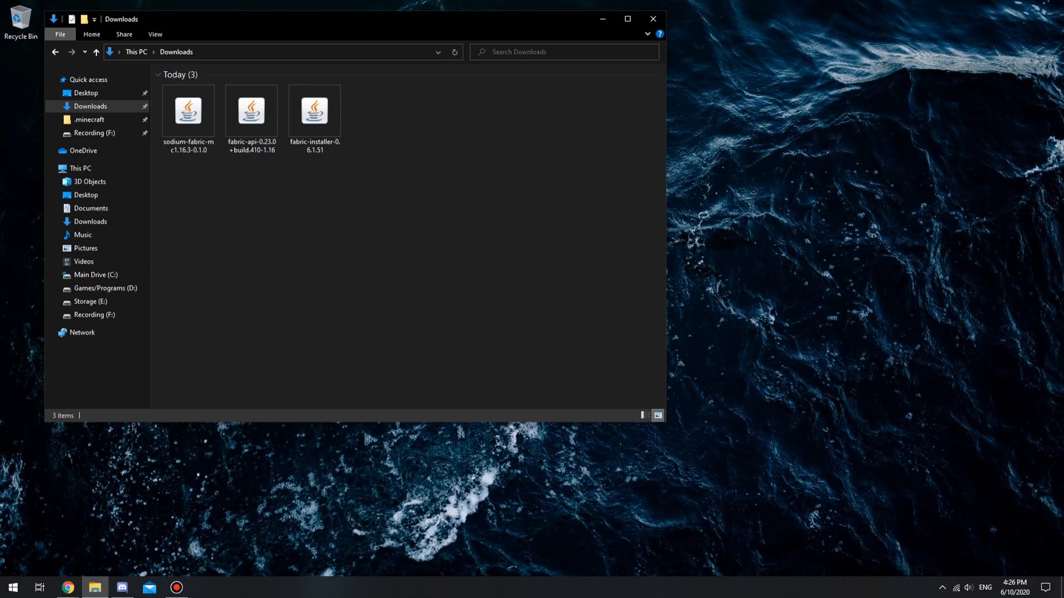
Run fabric-installer-0.6.1.51 and install Fabric Loader for Minecraft 1.16.3 with a profile created
left_click(313, 111)
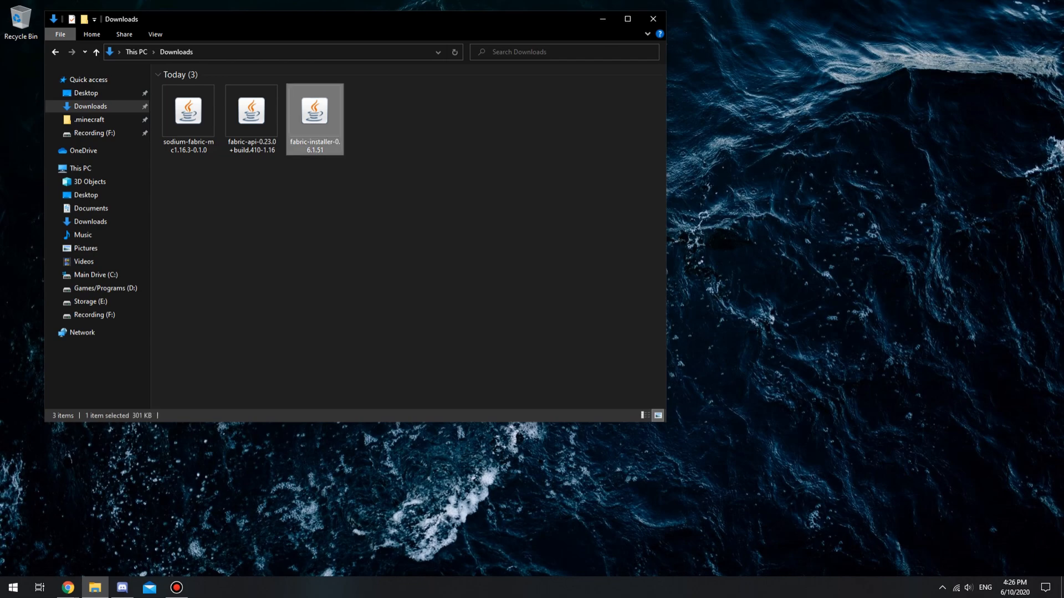
double_click(313, 111)
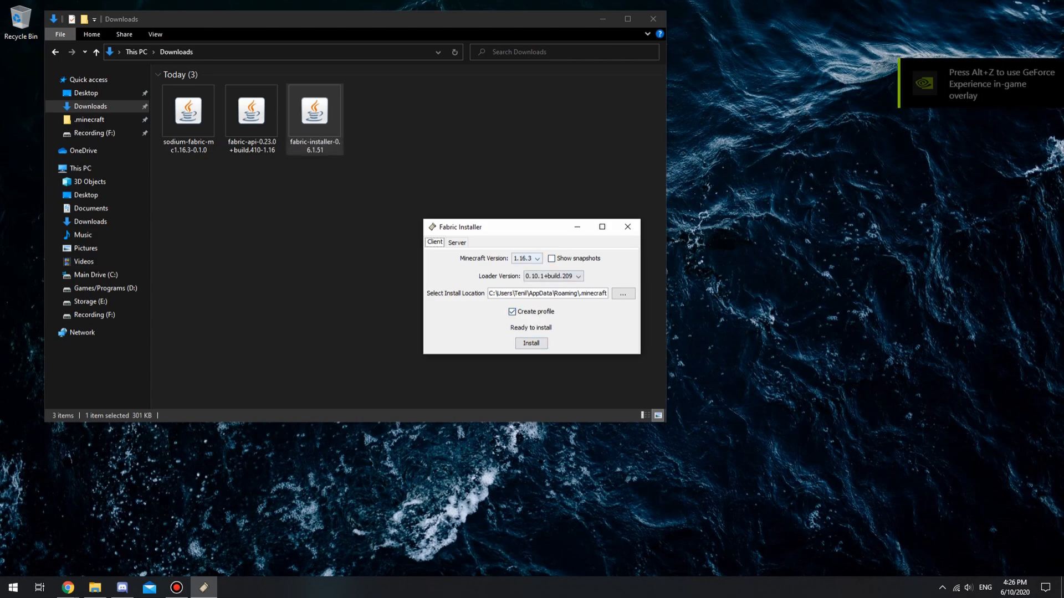
left_click(530, 342)
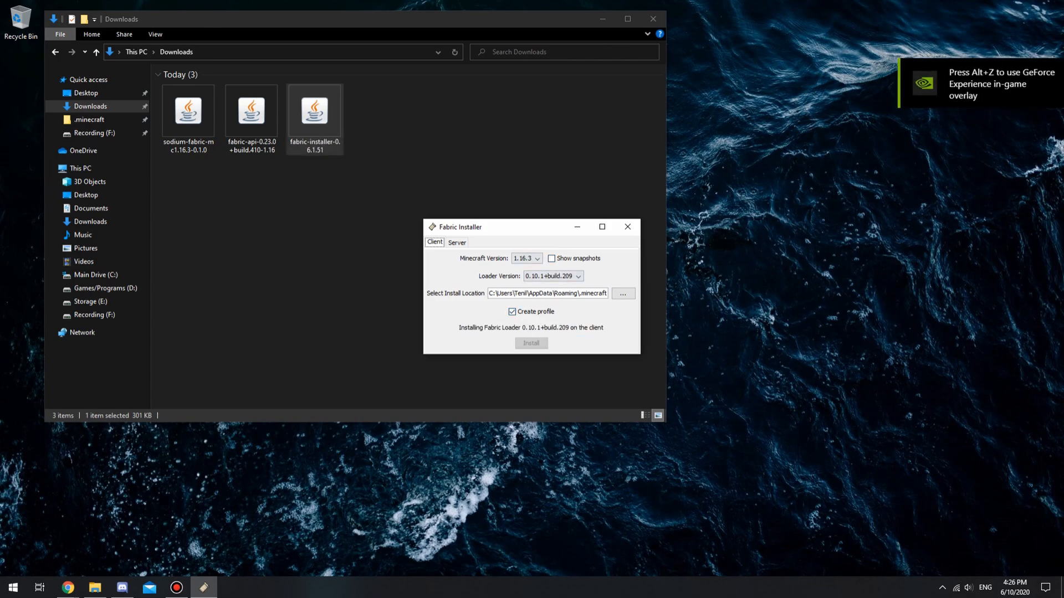
left_click(627, 226)
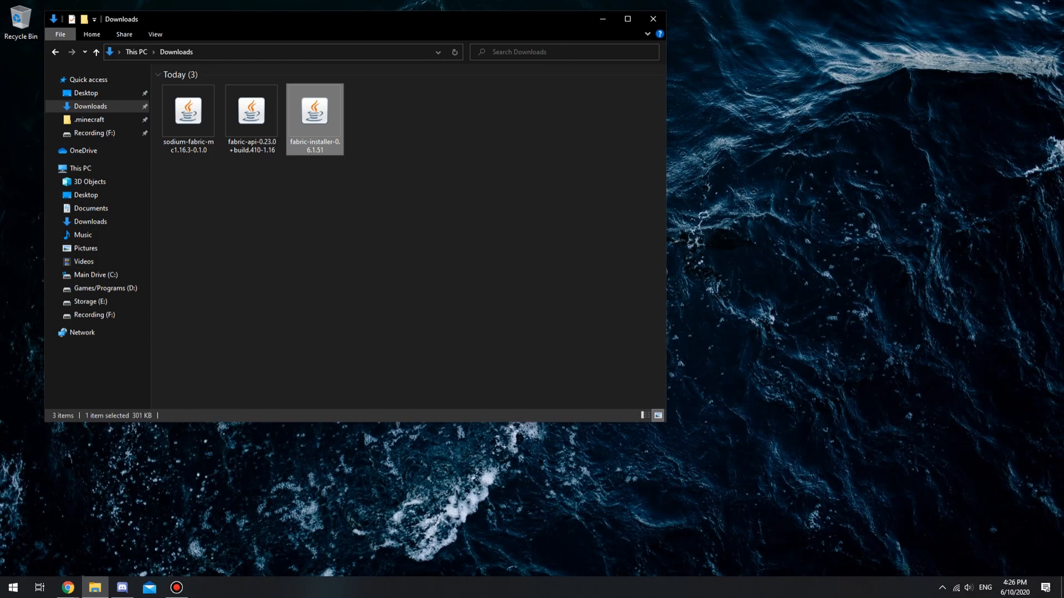
Open the AppData Roaming folder via Run with %appdata
left_click(188, 111)
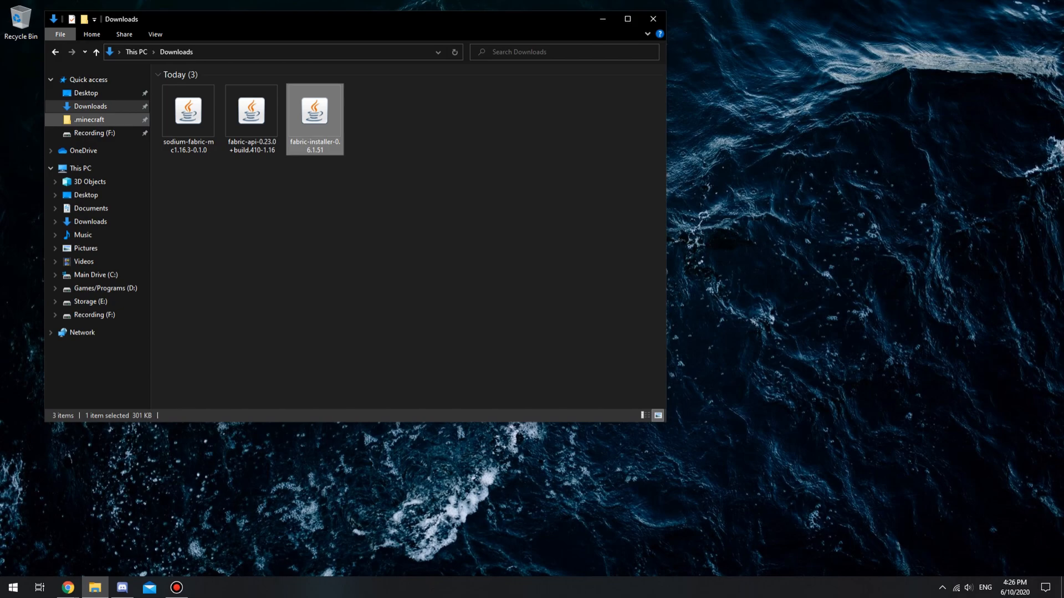
left_click(13, 587)
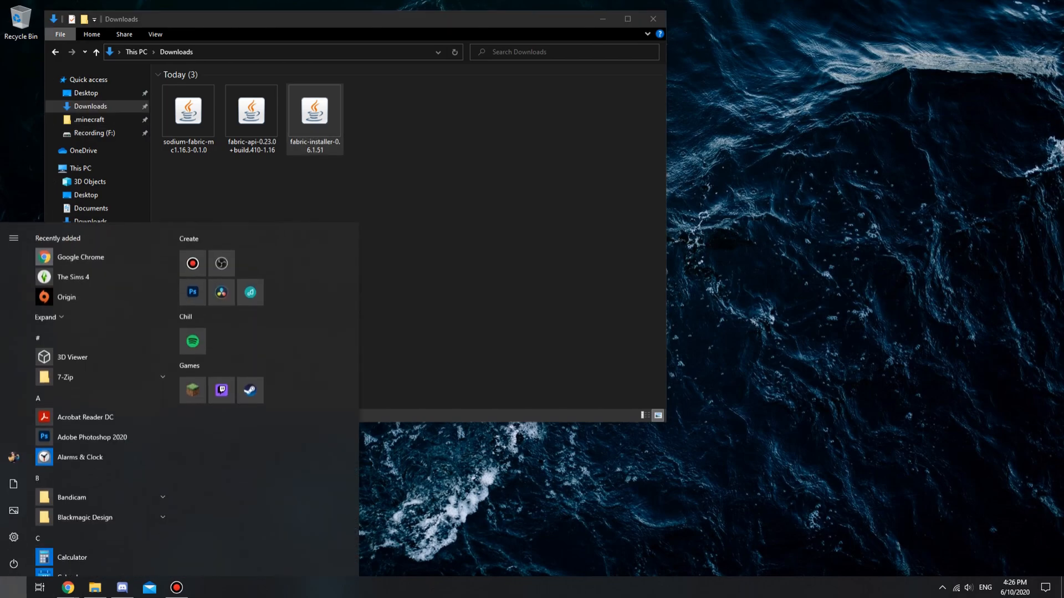
key("Win+r")
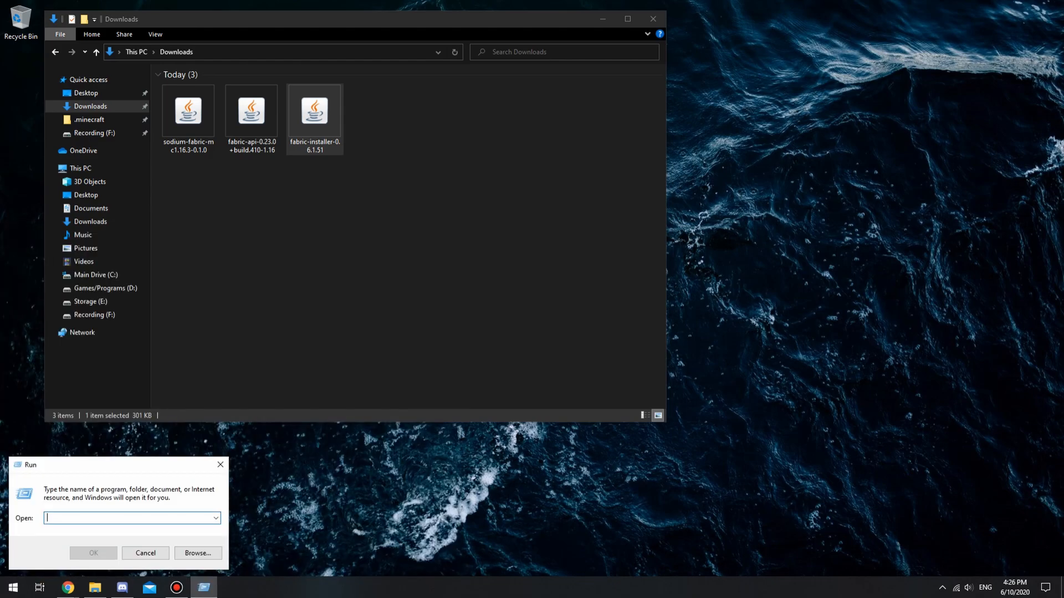
type("%app")
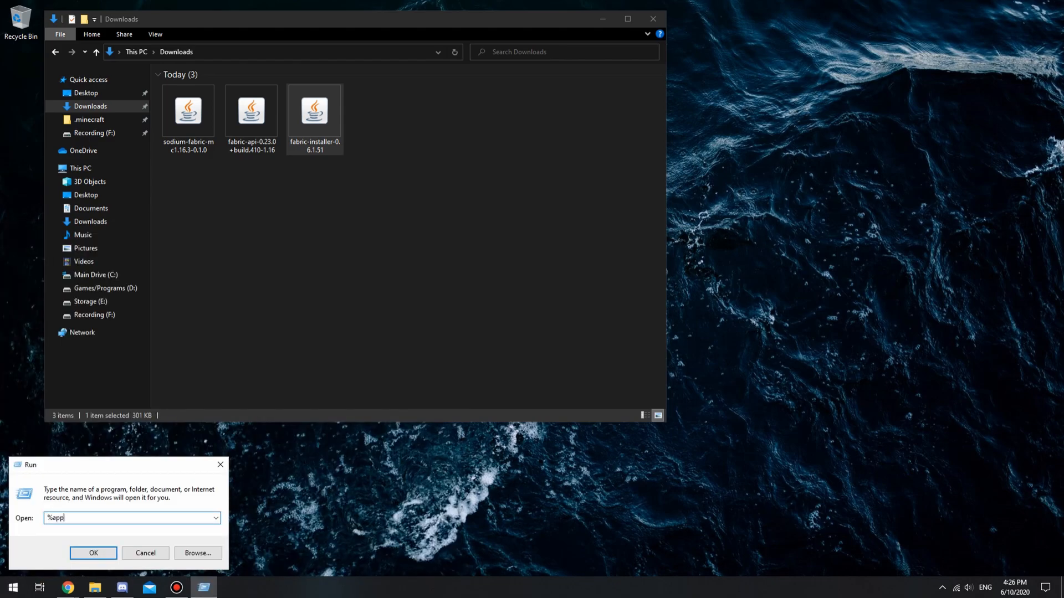
left_click(93, 553)
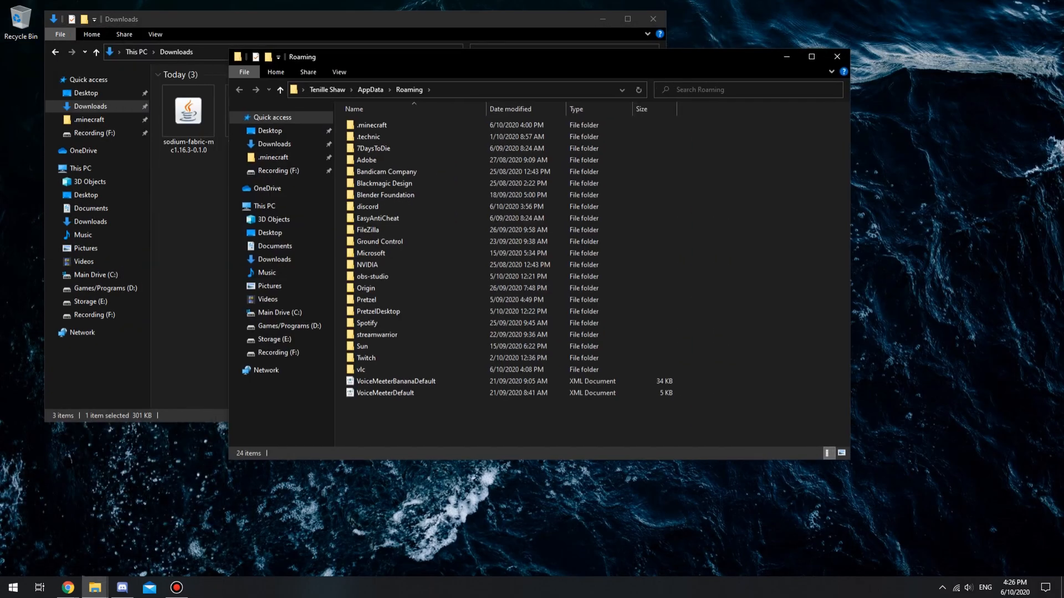
Open the empty mods folder inside .minecraft beside the Downloads window
left_click(373, 125)
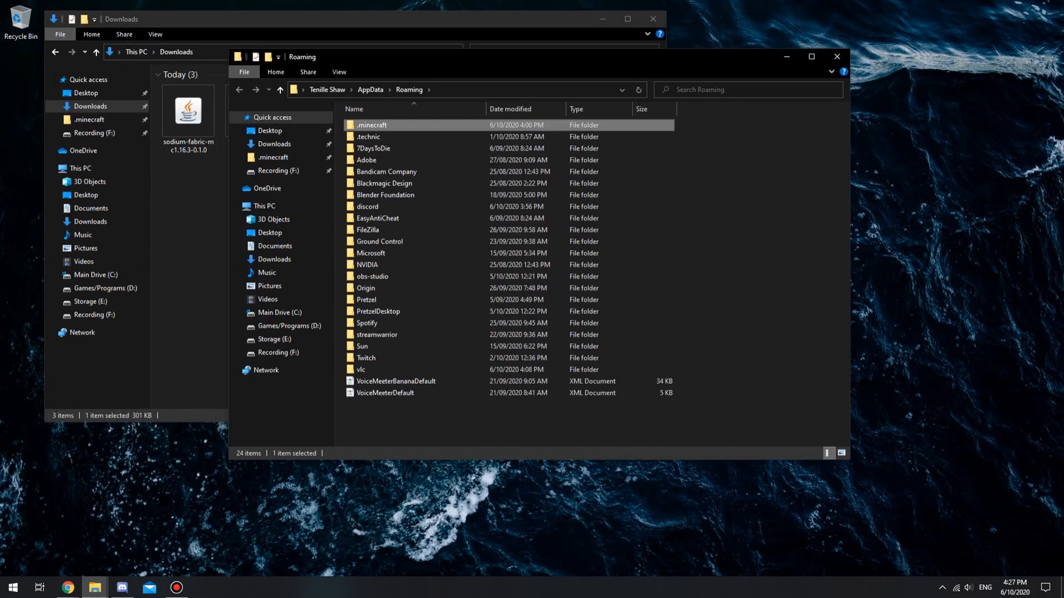
double_click(373, 125)
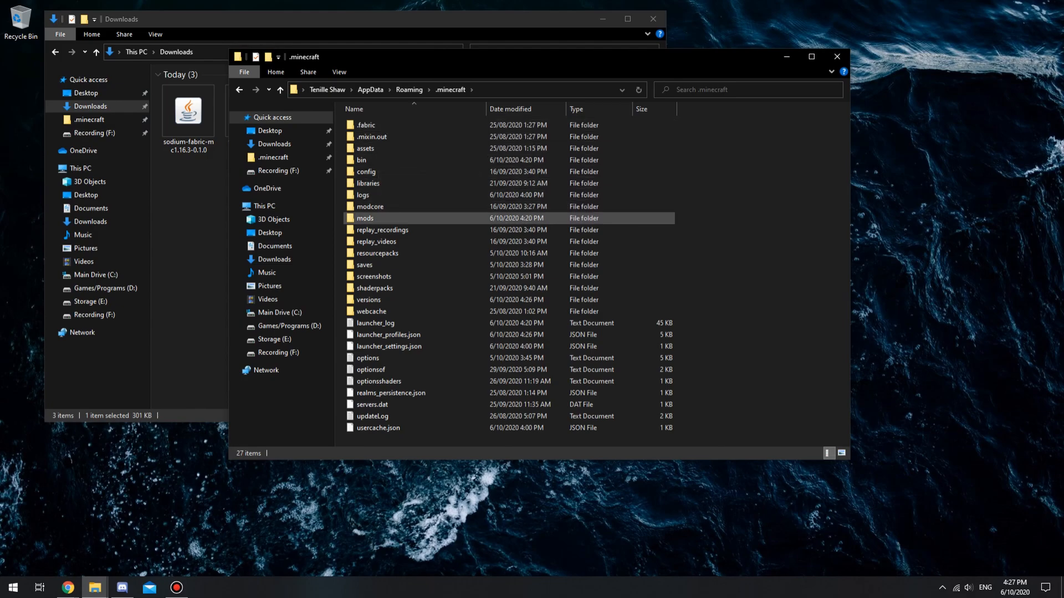
double_click(364, 218)
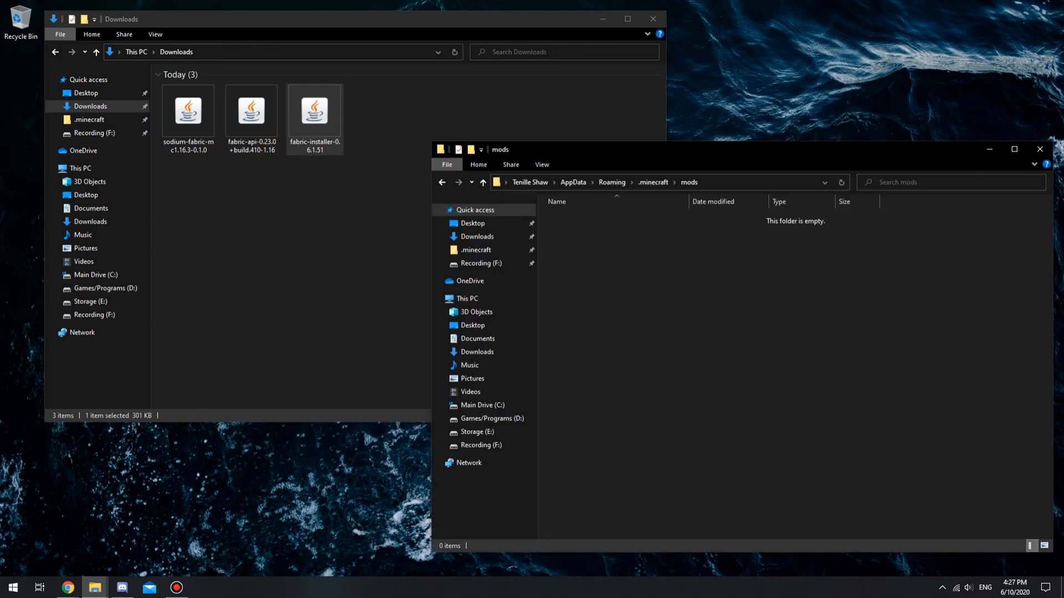
left_click(252, 111)
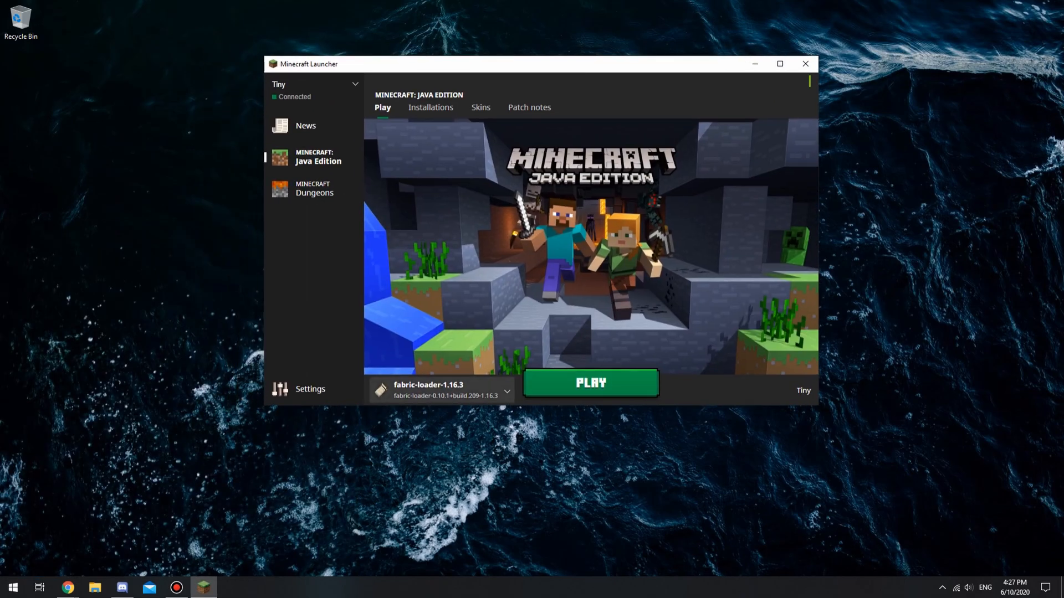
Show the launcher's installation list with fabric-loader-1.16.3 highlighted
left_click(506, 391)
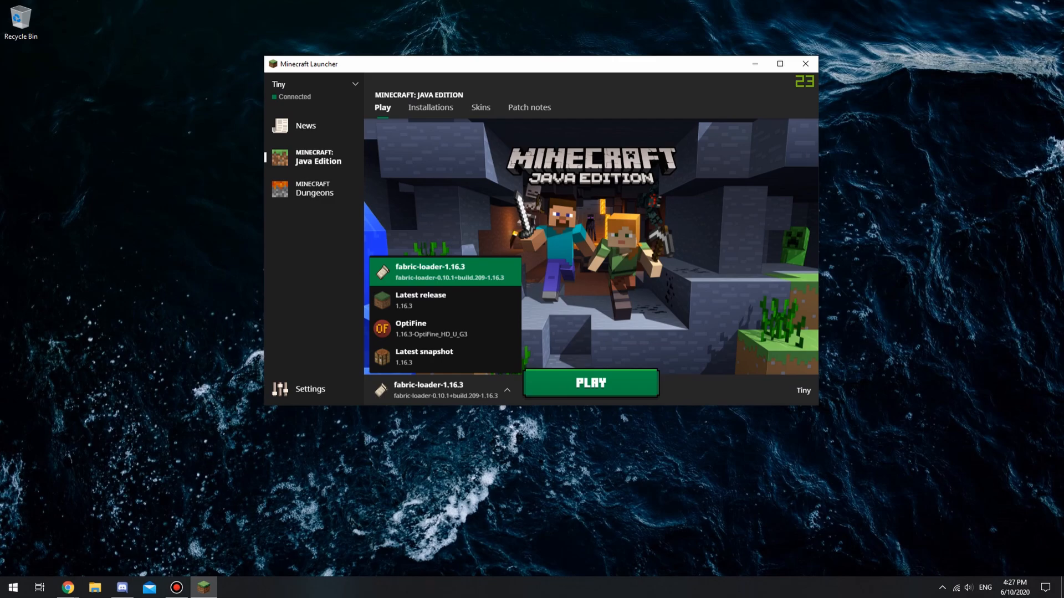